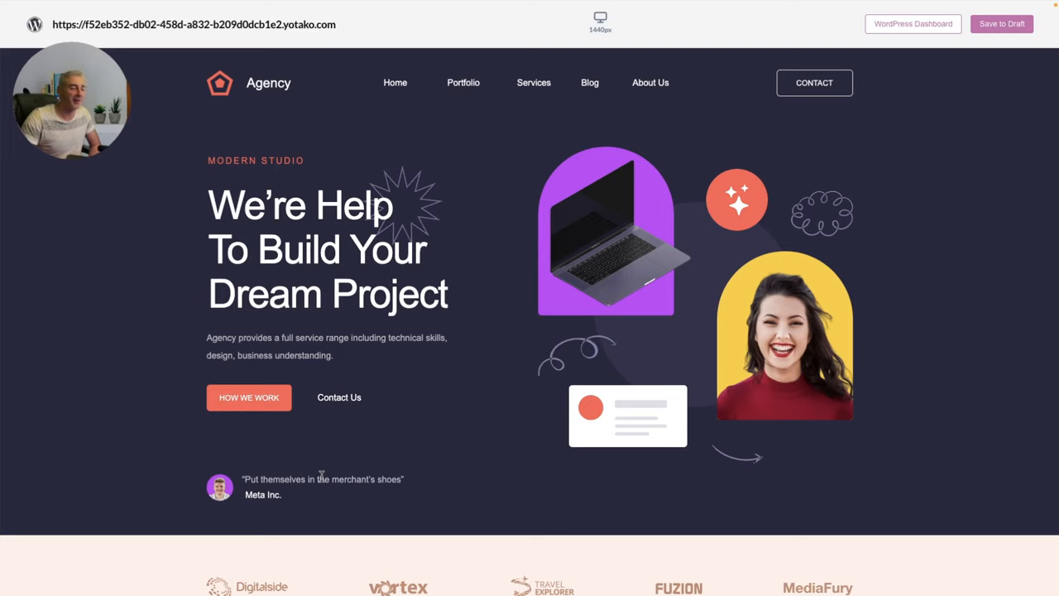
- Start the Figma-to-WordPress conversion with the 1_Home_Agency_1440 frame as the main page
{"action": "scroll", "scroll_direction": "down", "scroll_amount": 3}
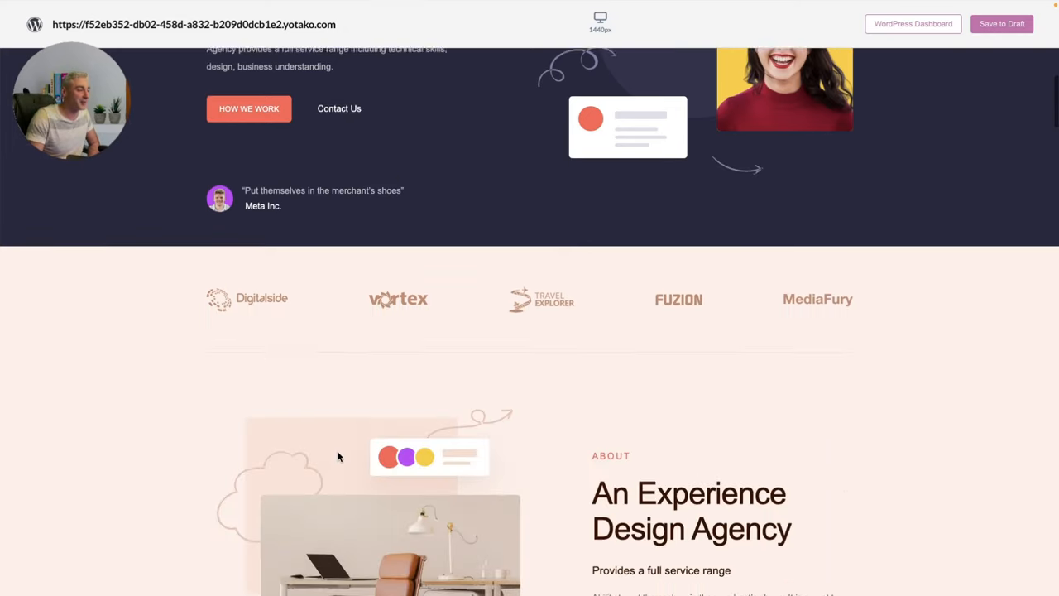
{"action": "scroll", "scroll_direction": "down", "scroll_amount": 3}
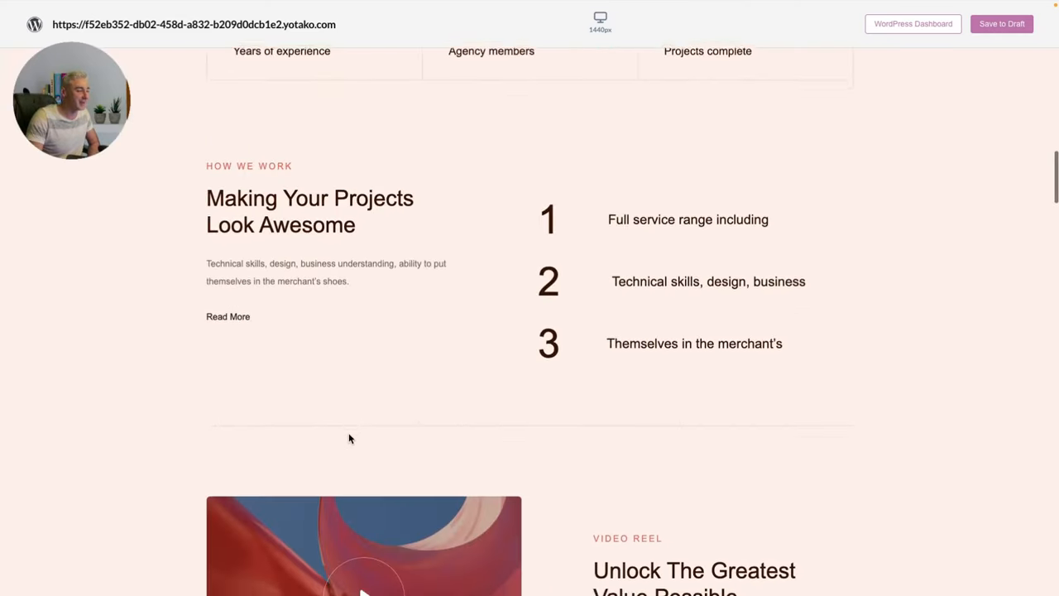
{"action": "scroll", "scroll_direction": "down", "scroll_amount": 3}
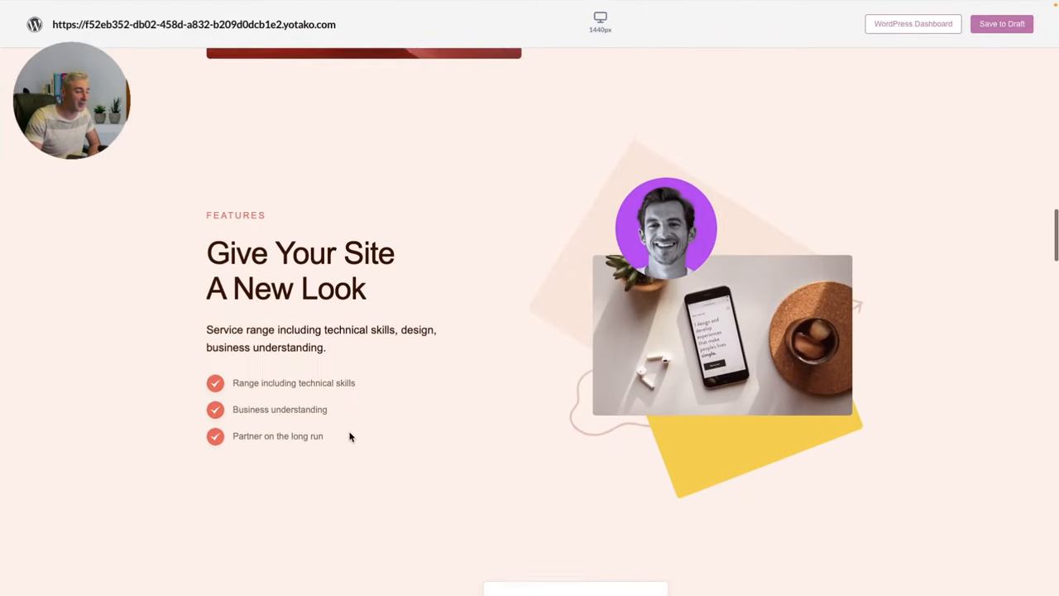
{"action": "scroll", "scroll_direction": "down", "scroll_amount": 3}
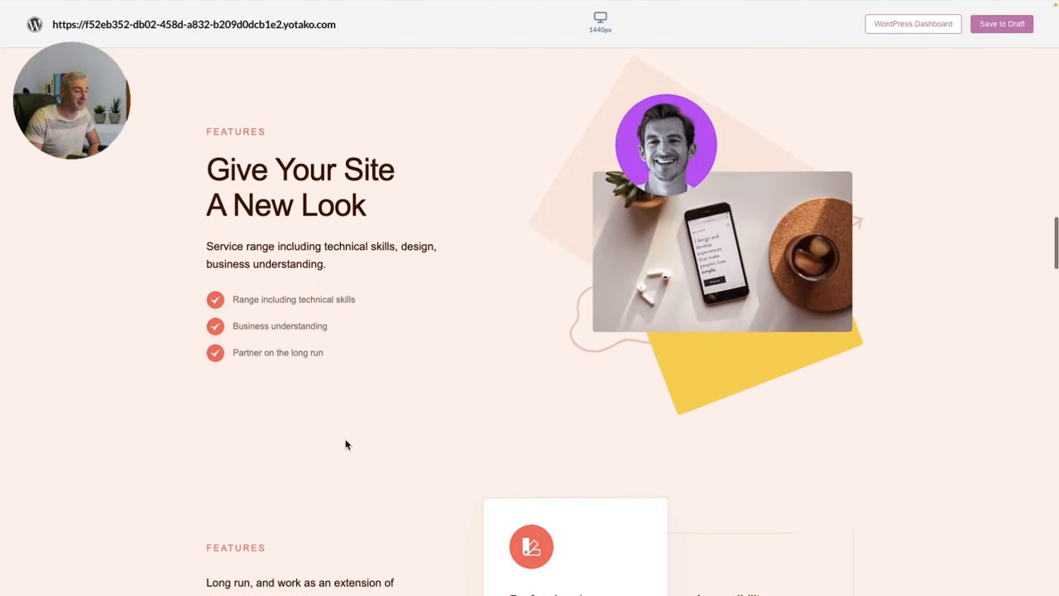
{"action": "scroll", "scroll_direction": "down", "scroll_amount": 3}
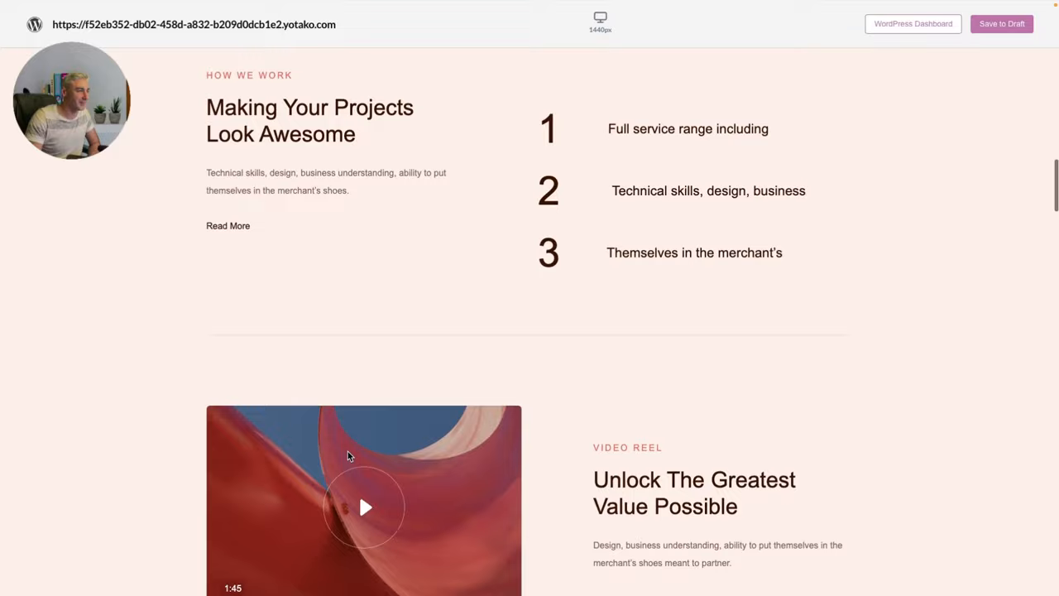
{"action": "scroll", "scroll_direction": "up", "scroll_amount": 3}
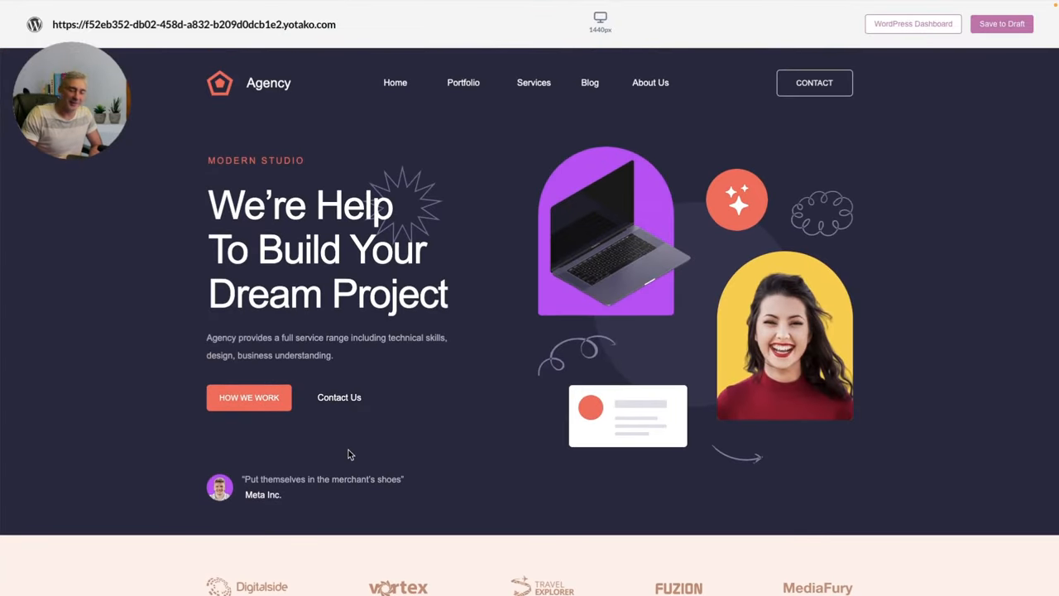
{"action": "mouse_move", "coordinate": [139, 529]}
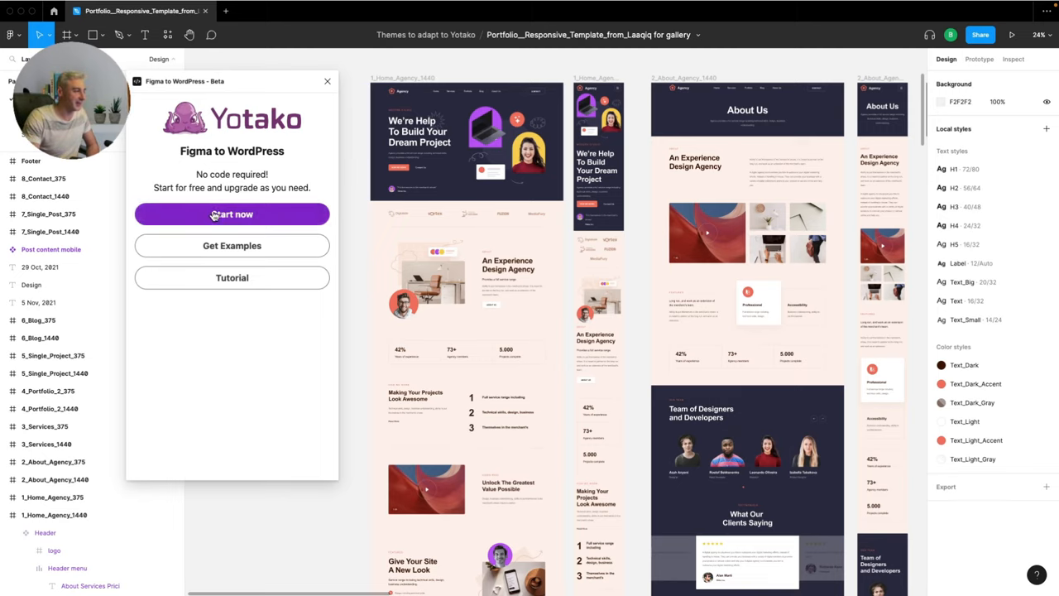
{"action": "left_click", "coordinate": [231, 214]}
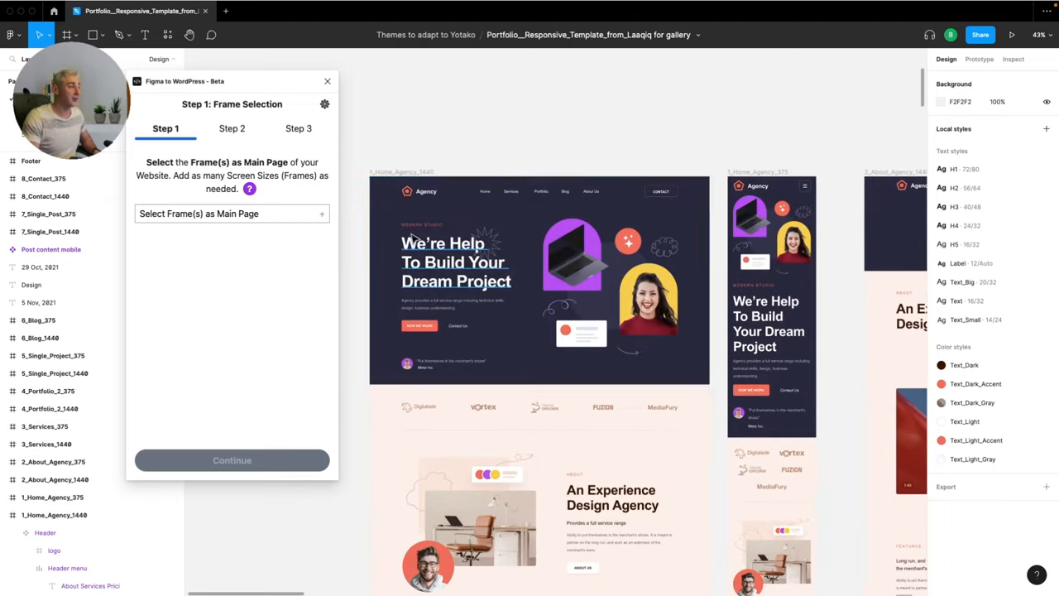
{"action": "left_click", "coordinate": [538, 277]}
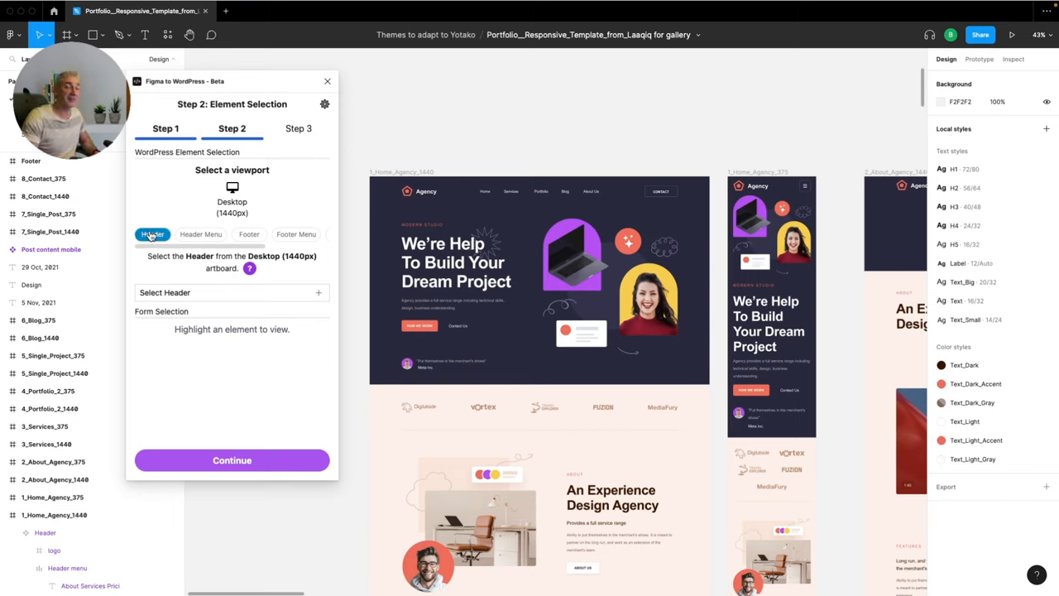
- Mark the home design's top bar frame as the site Header
{"action": "left_click", "coordinate": [232, 234]}
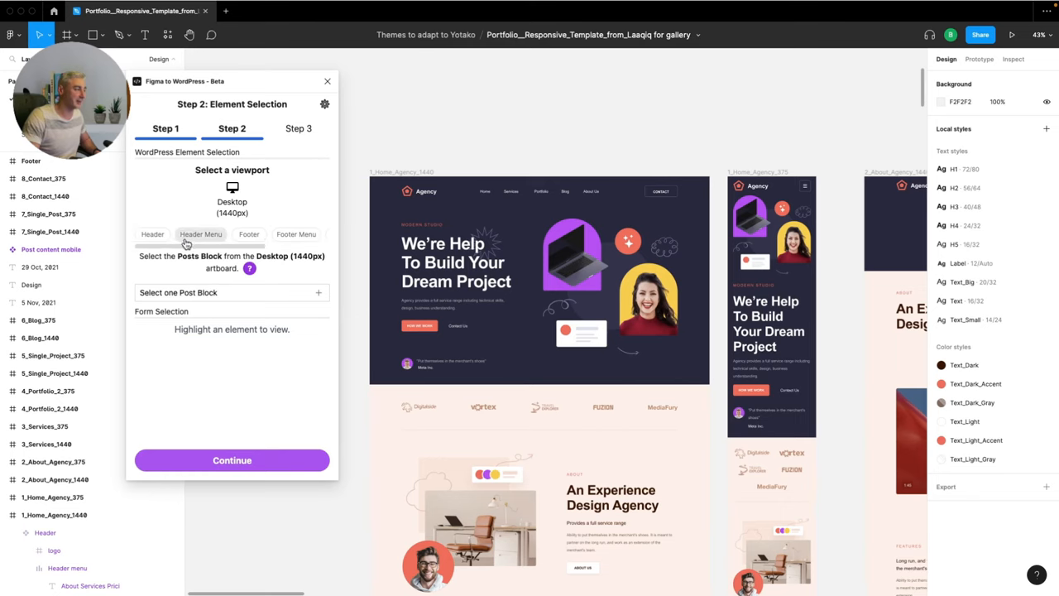
{"action": "left_click", "coordinate": [152, 233]}
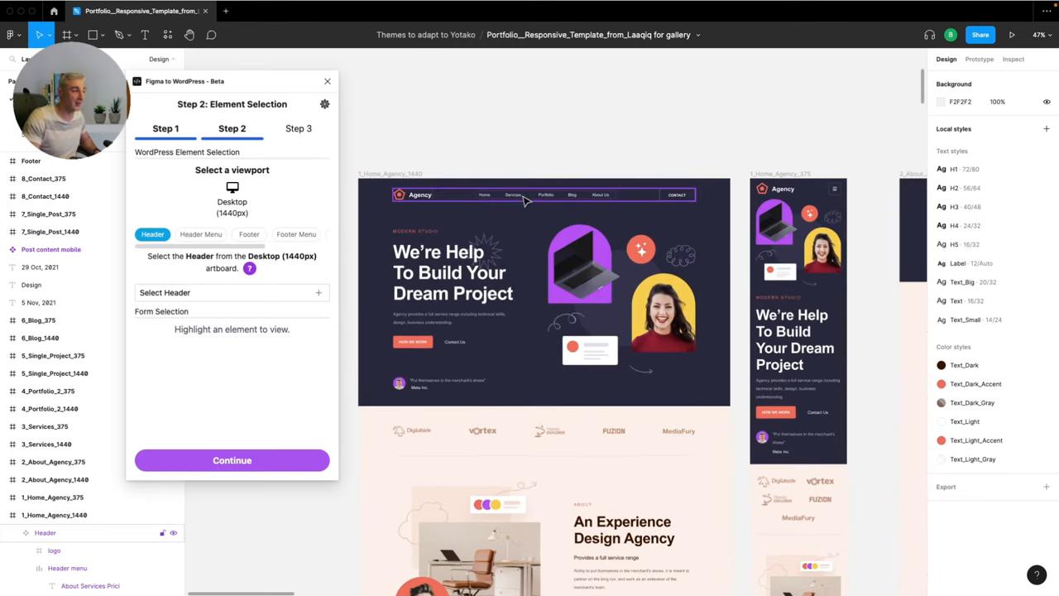
{"action": "left_click", "coordinate": [543, 194]}
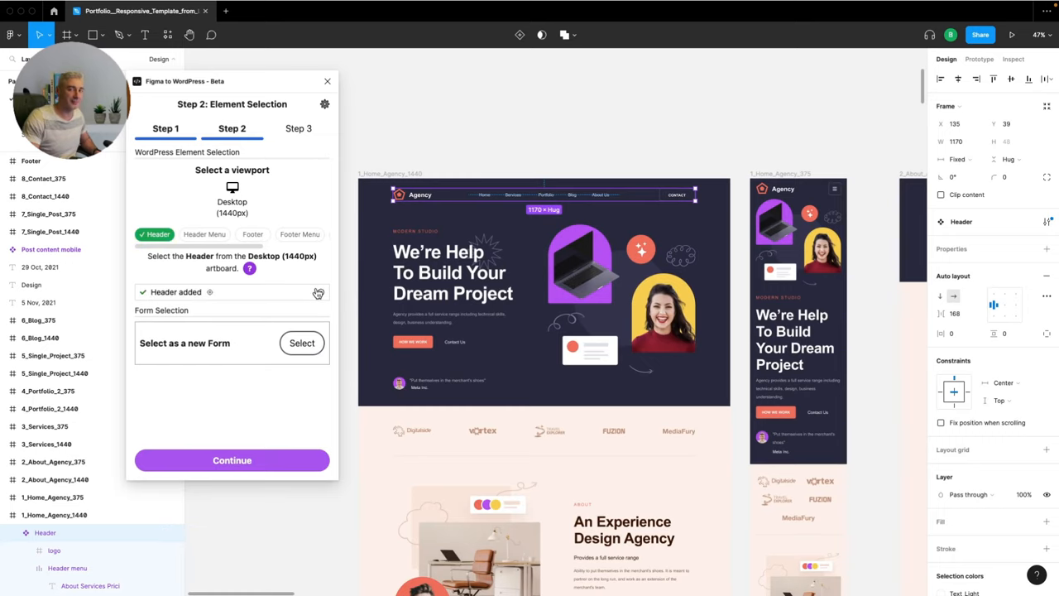
- Select the navigation links frame and add it as the Header Menu
{"action": "left_click", "coordinate": [205, 235]}
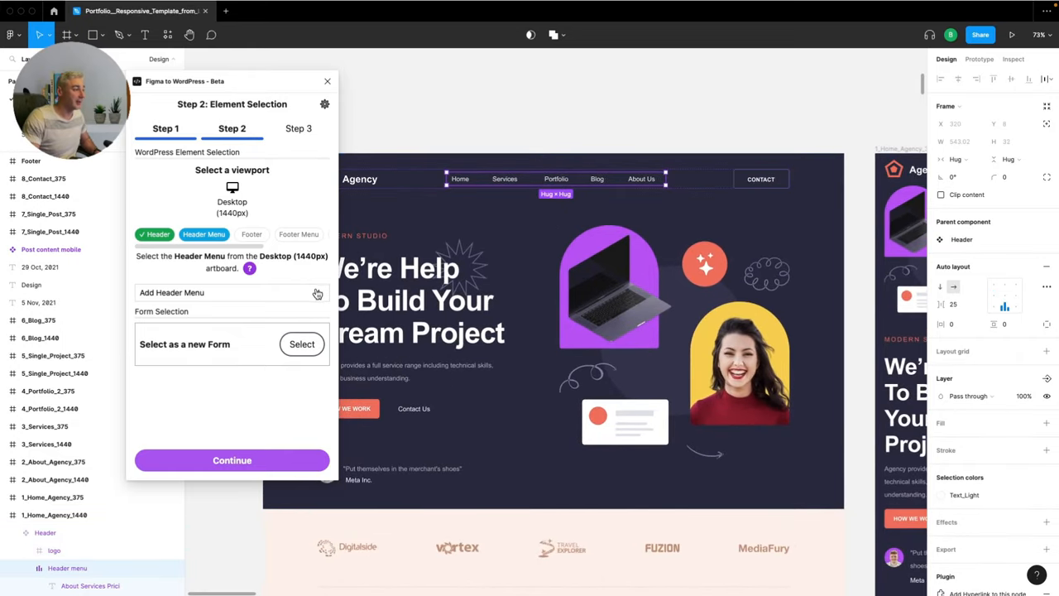
{"action": "left_click", "coordinate": [317, 292]}
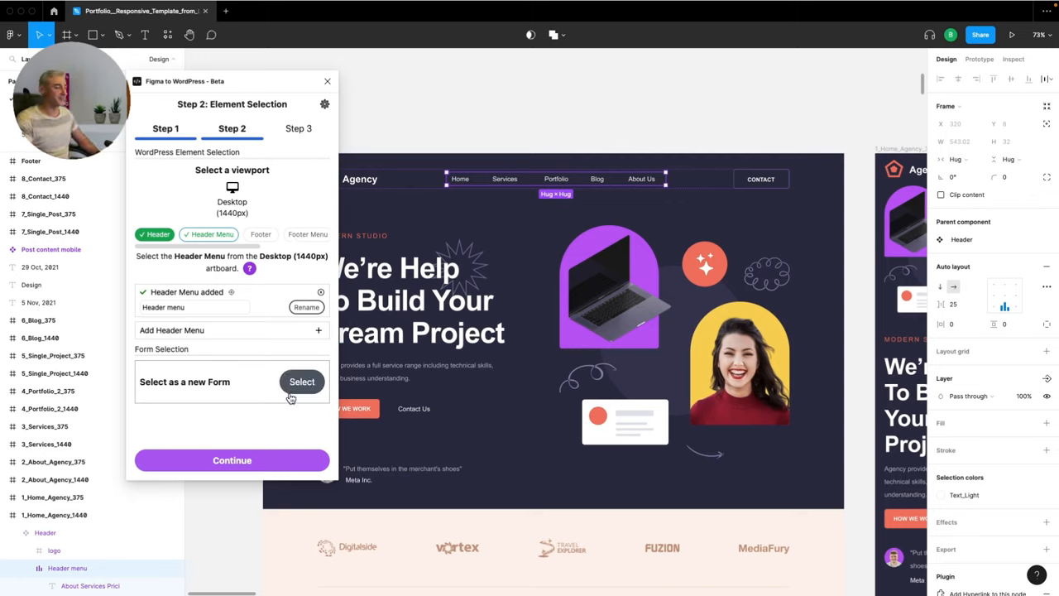
{"action": "left_click", "coordinate": [231, 460]}
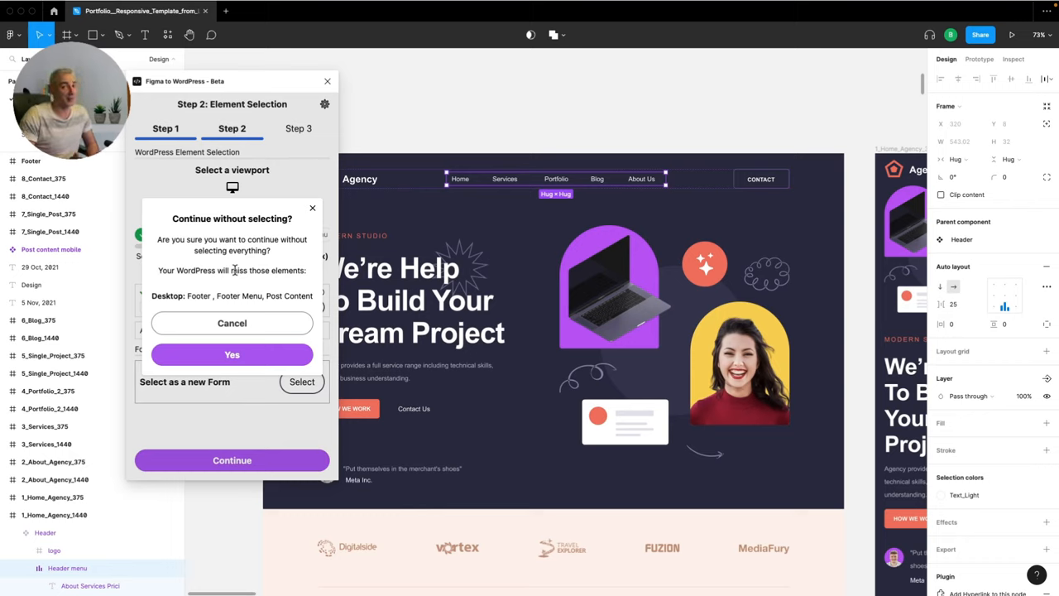
{"action": "left_click", "coordinate": [232, 354]}
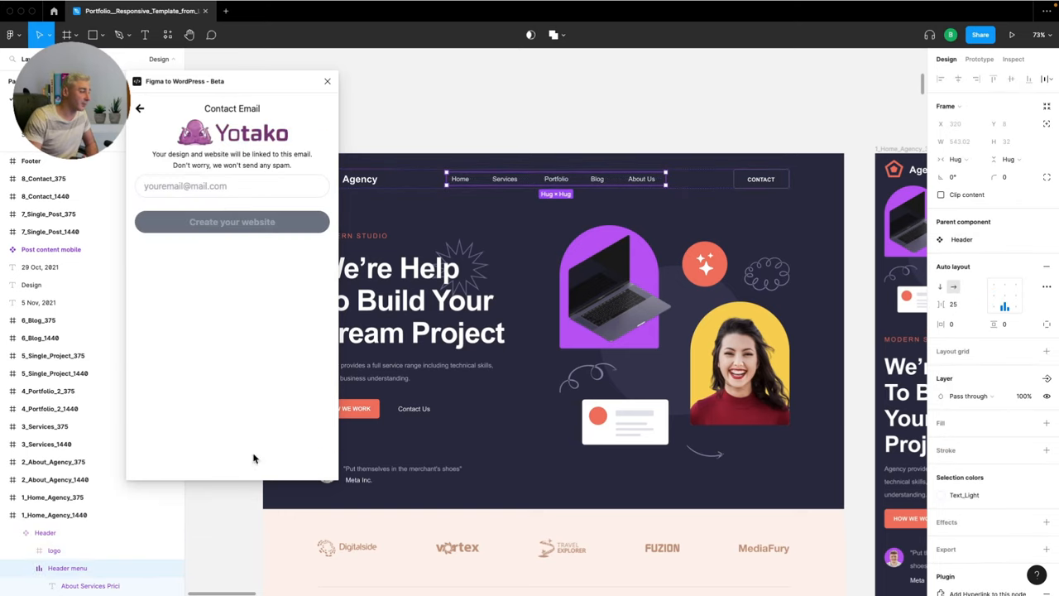
{"action": "left_click", "coordinate": [232, 186]}
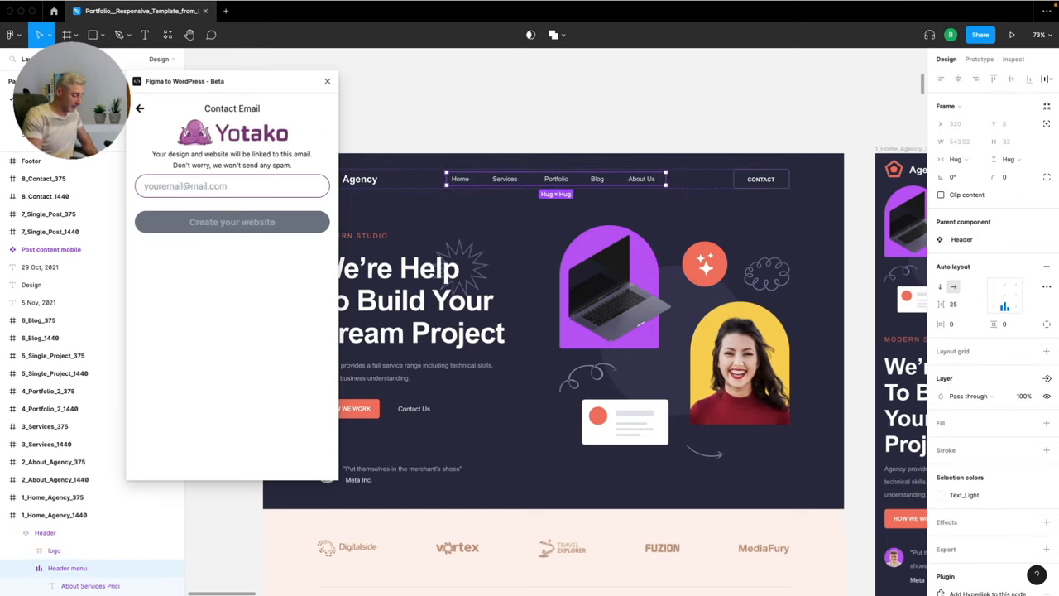
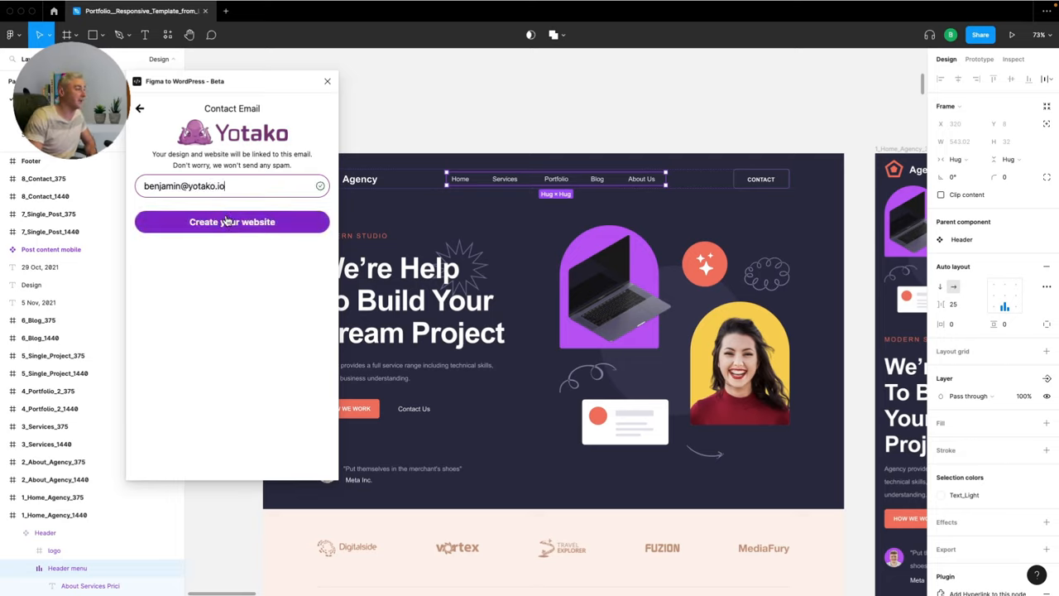
{"action": "left_click", "coordinate": [231, 222]}
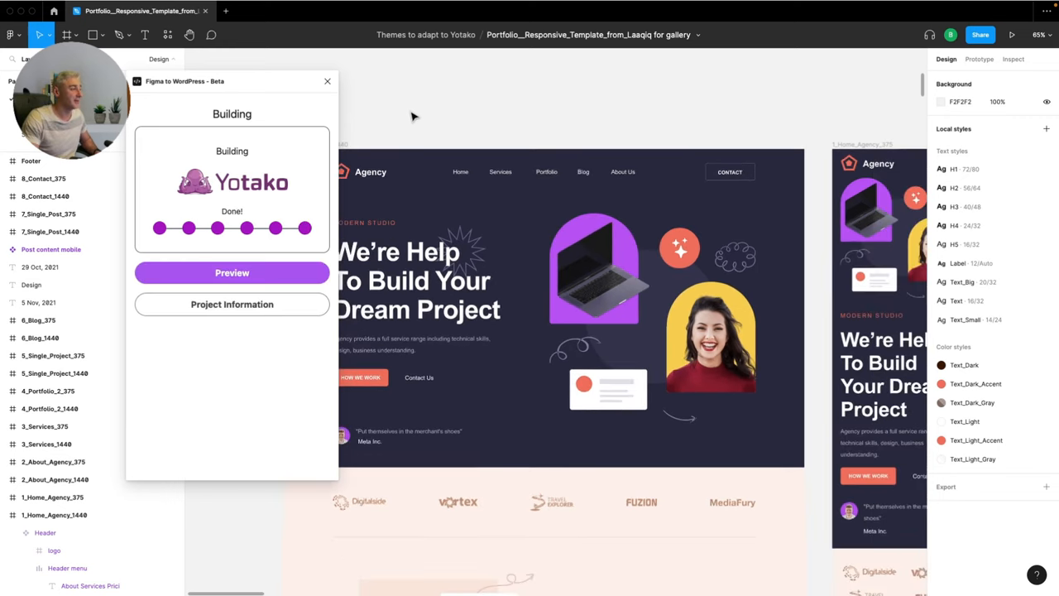
- Once the build shows Done, open the Preview of the generated website
{"action": "left_click", "coordinate": [231, 272]}
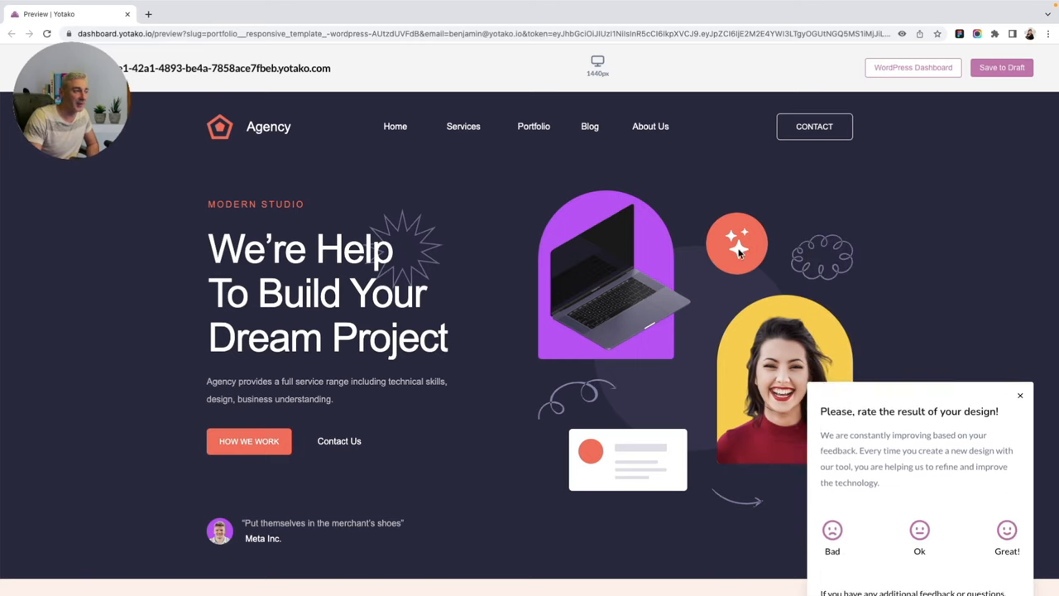
- Scroll through the previewed agency site, then open its WordPress Dashboard
{"action": "scroll", "scroll_direction": "down", "scroll_amount": 3}
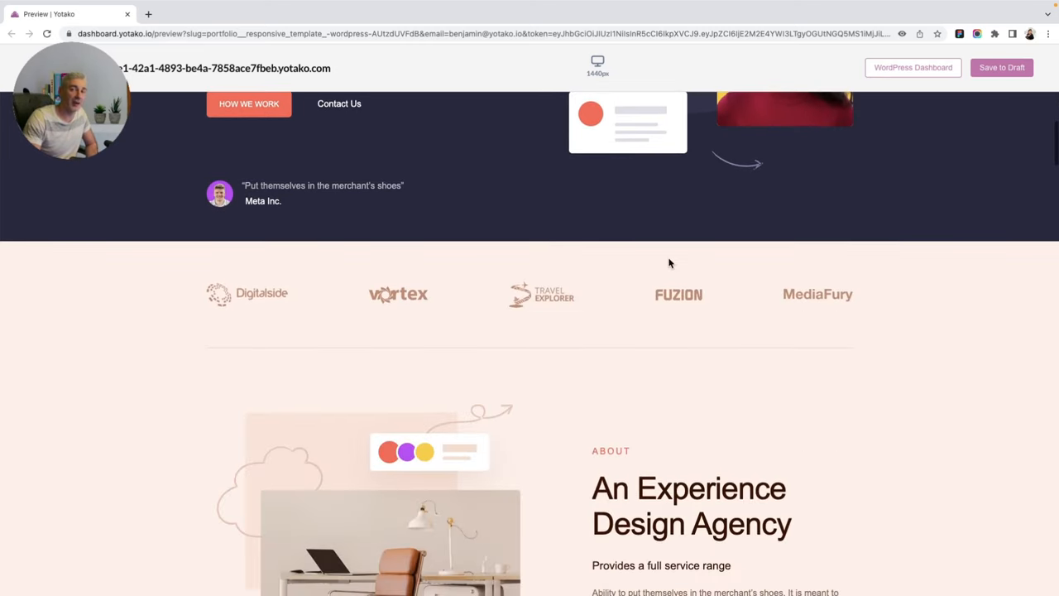
{"action": "scroll", "scroll_direction": "down", "scroll_amount": 3}
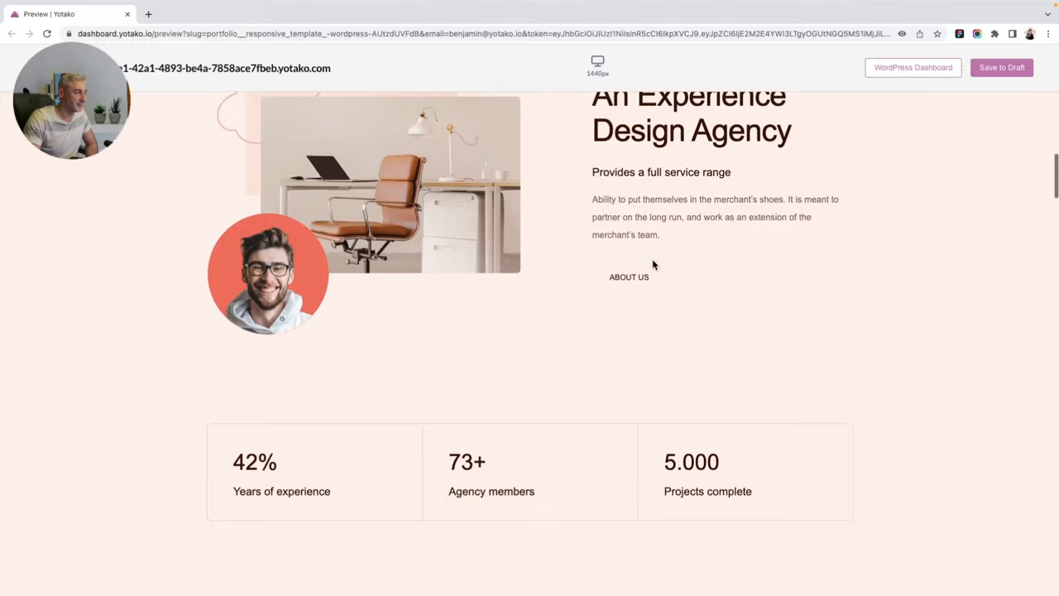
{"action": "scroll", "scroll_direction": "down", "scroll_amount": 3}
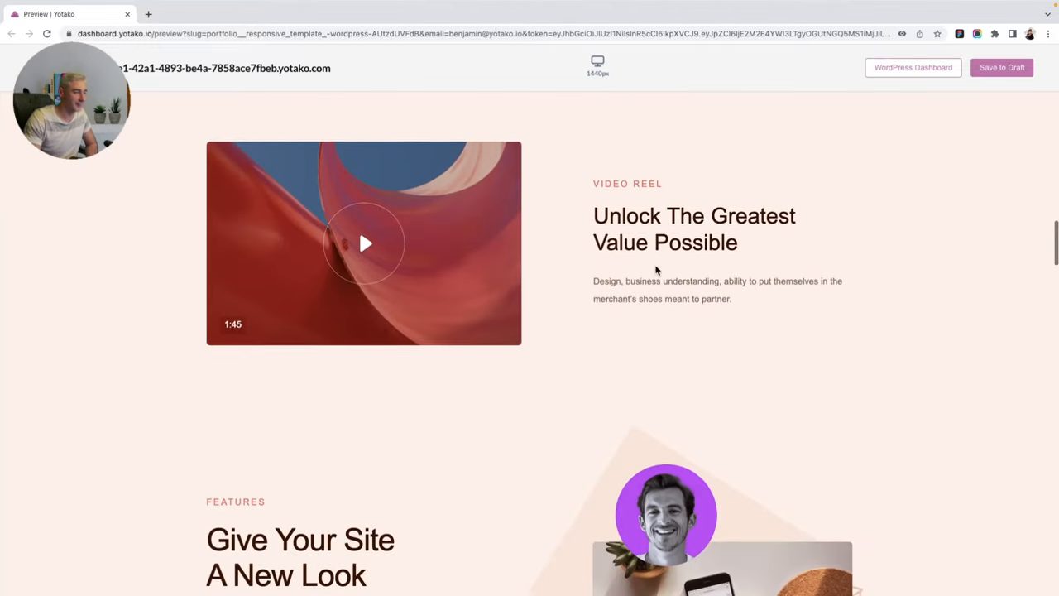
{"action": "scroll", "scroll_direction": "up", "scroll_amount": 3}
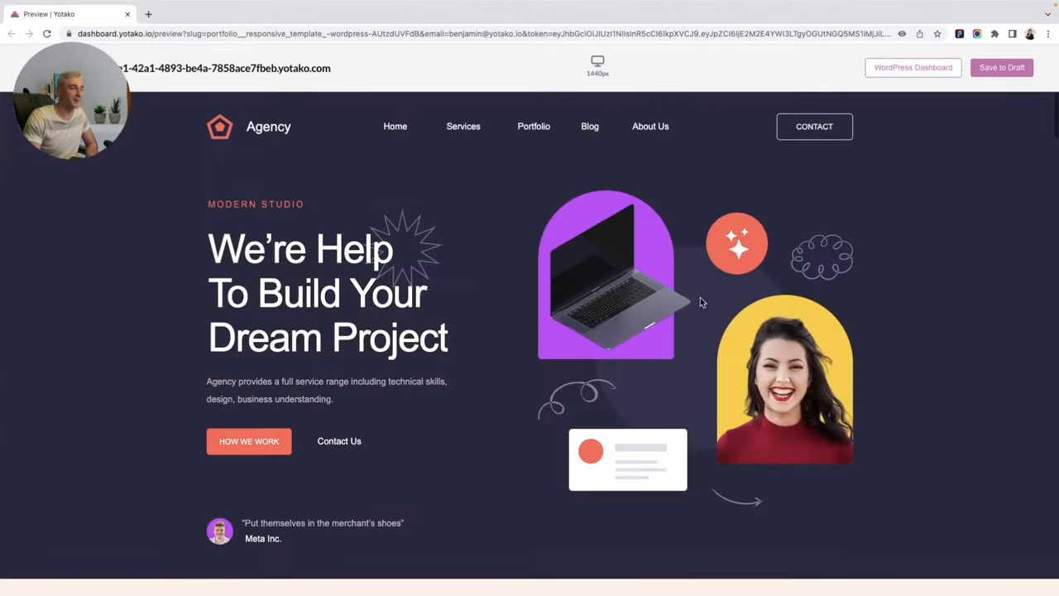
{"action": "left_click", "coordinate": [912, 67]}
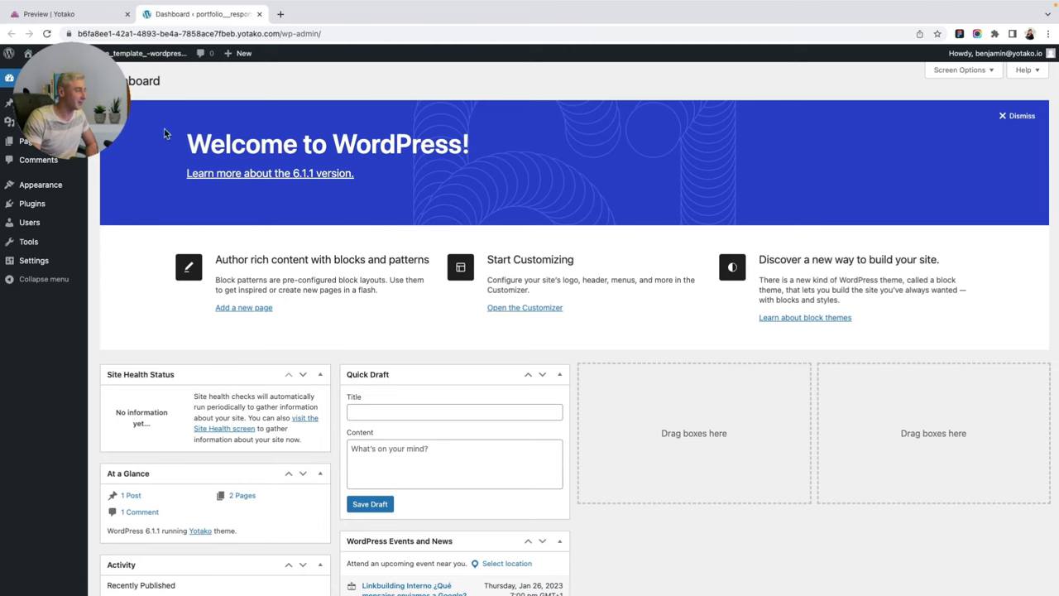
- Open Appearance > Themes to confirm Yotako is the active theme
{"action": "left_click", "coordinate": [41, 185]}
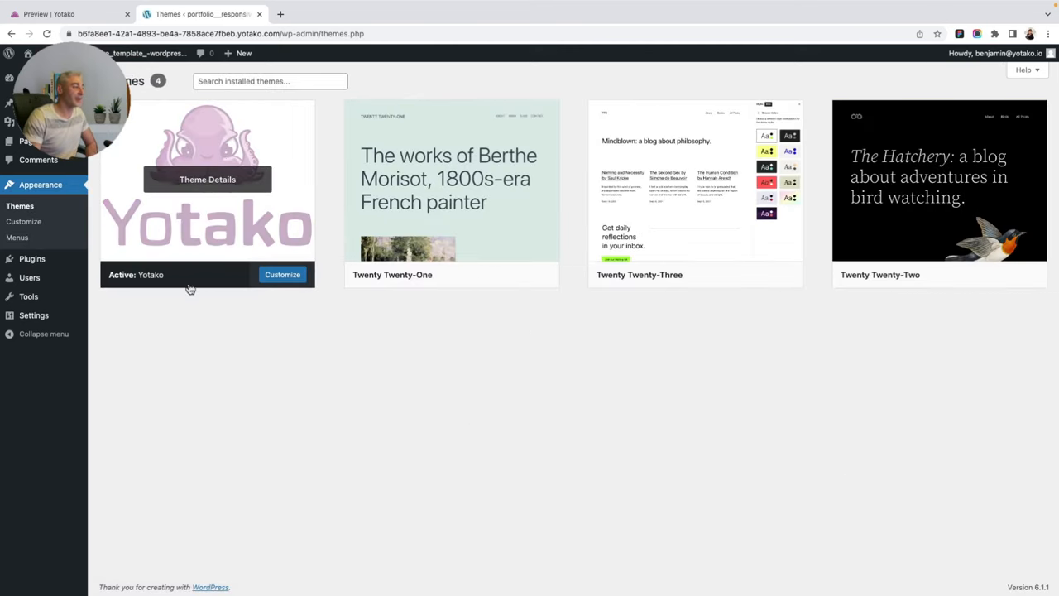
{"action": "mouse_move", "coordinate": [183, 299]}
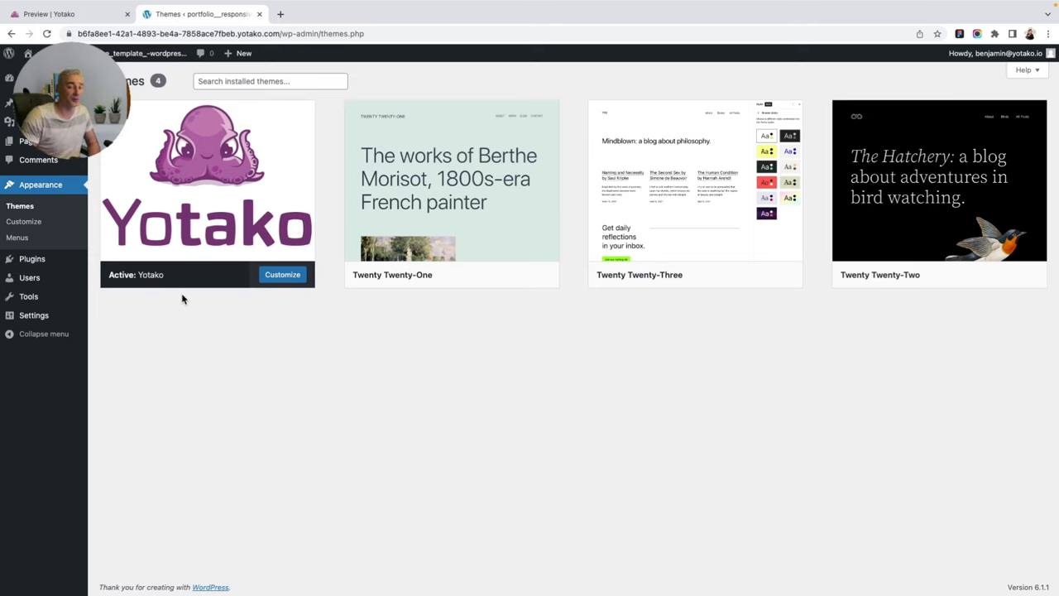
{"action": "mouse_move", "coordinate": [16, 238]}
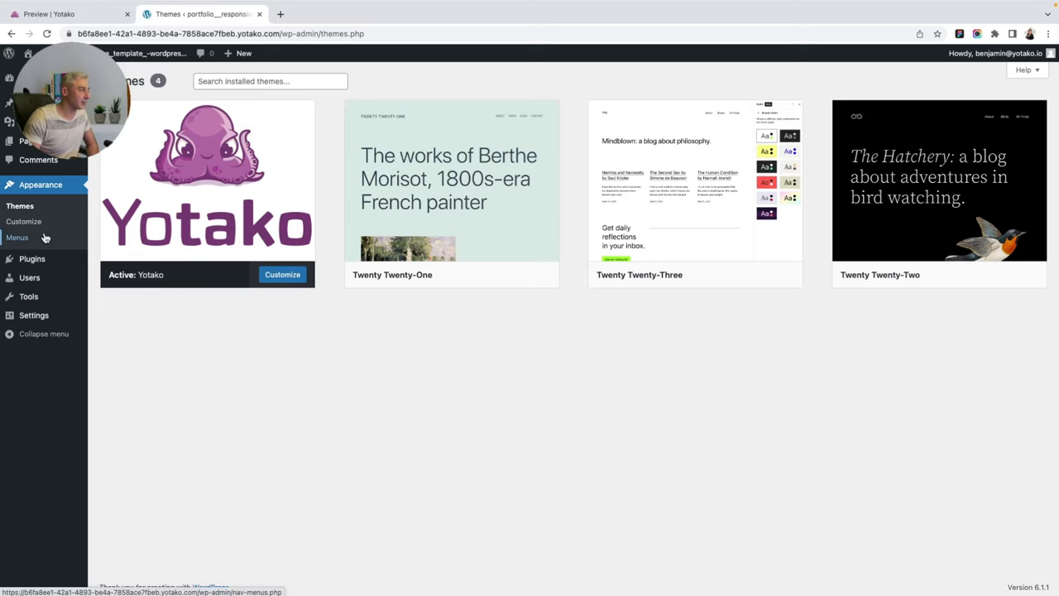
- In Appearance > Menus, put Portfolio above Services in Header_menu and save
{"action": "left_click", "coordinate": [17, 237]}
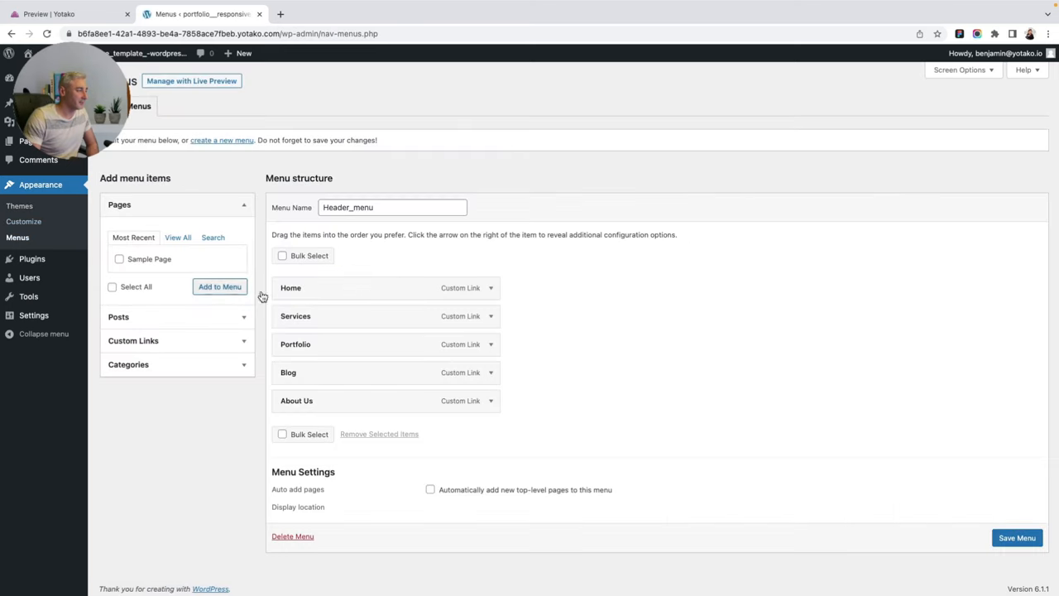
{"action": "mouse_move", "coordinate": [368, 316]}
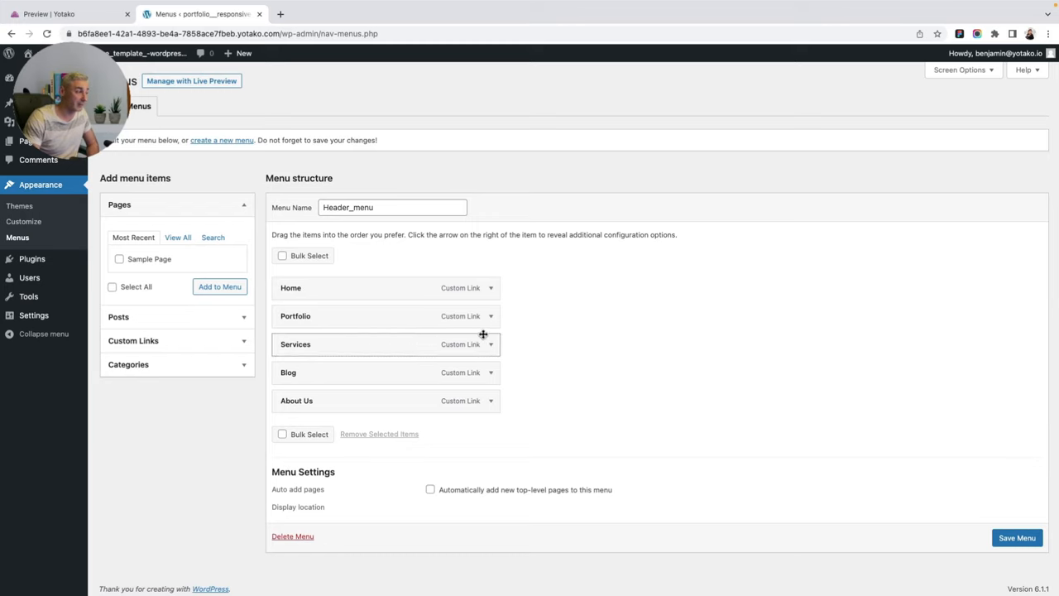
{"action": "left_click", "coordinate": [1016, 538]}
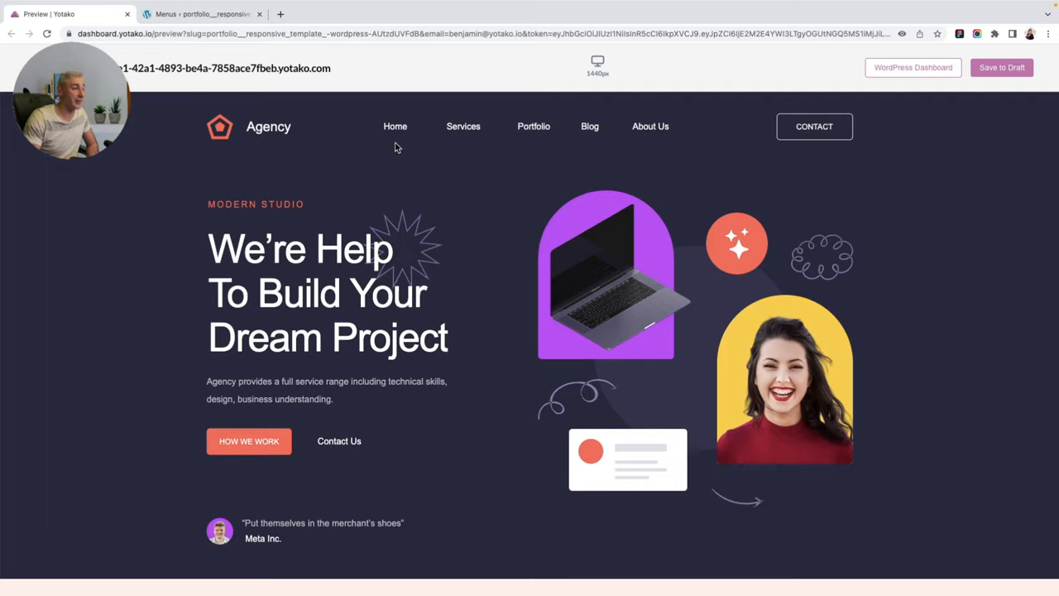
{"action": "mouse_move", "coordinate": [463, 126]}
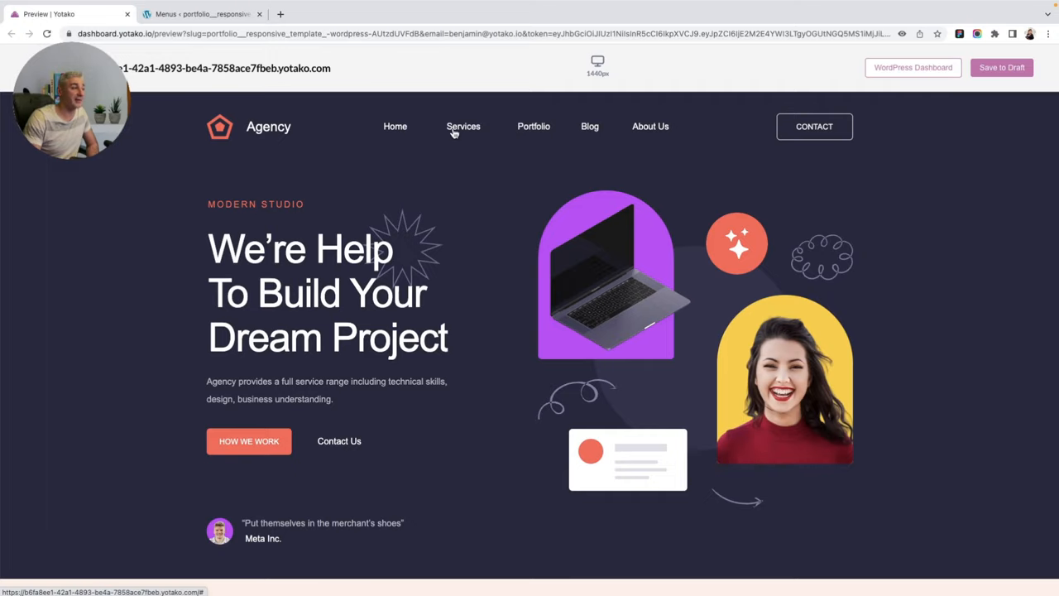
- Reload the Preview tab to show Portfolio ahead of Services in the header
{"action": "left_click", "coordinate": [47, 34]}
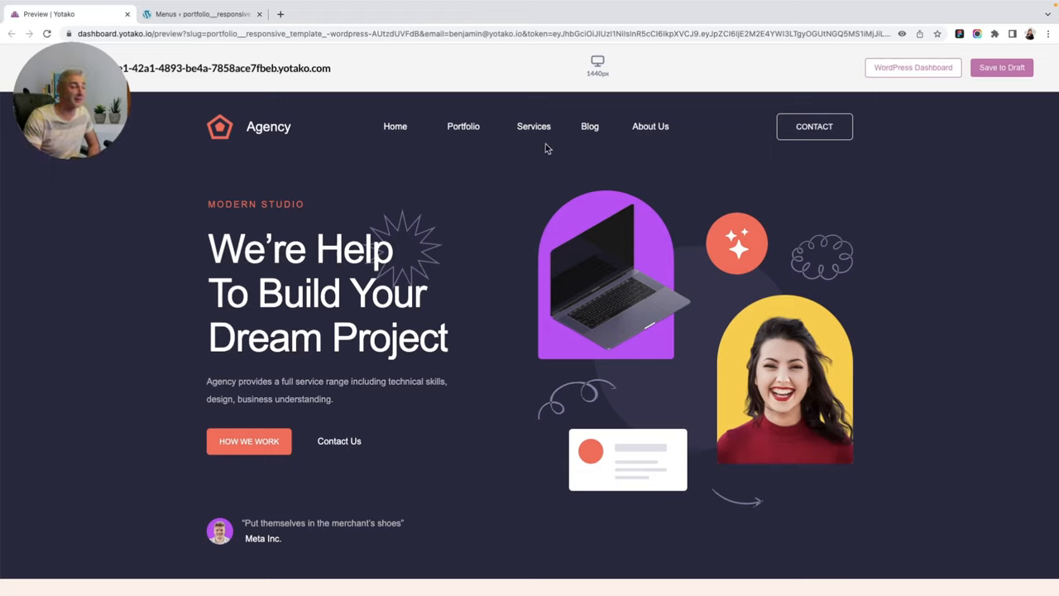
{"action": "mouse_move", "coordinate": [522, 180]}
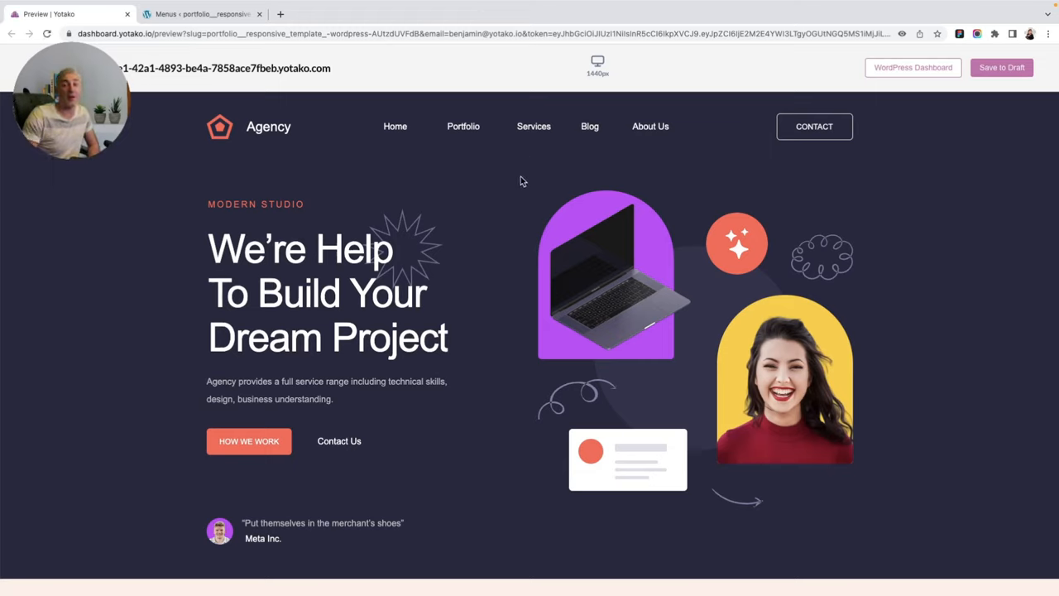